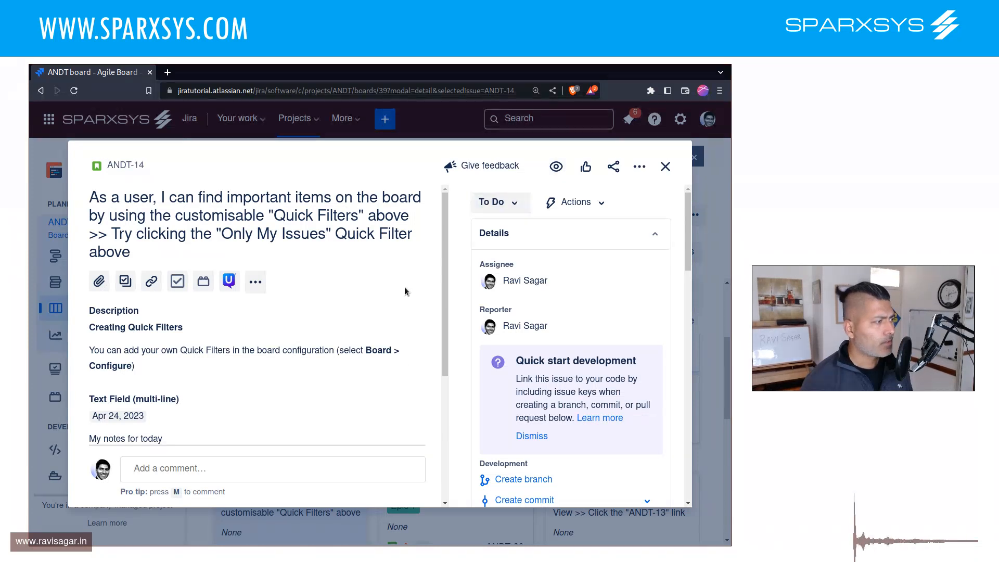
{"action": "mouse_move", "coordinate": [405, 399]}
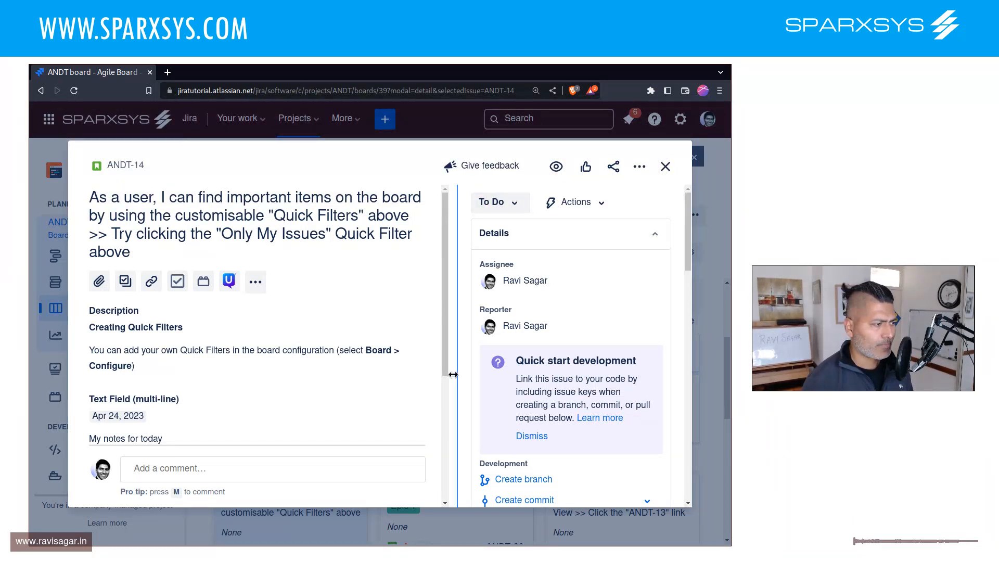
Step: Post a comment dated Apr 24, 2023 reading 'This is what we discussed today' on ANDT-14
{"action": "scroll", "scroll_direction": "down", "scroll_amount": 3}
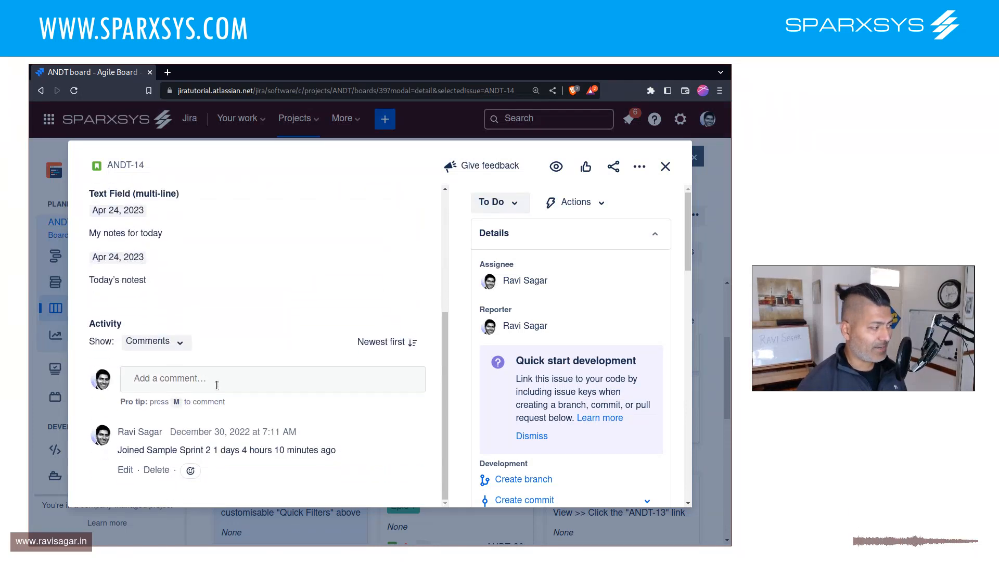
{"action": "left_click", "coordinate": [216, 377]}
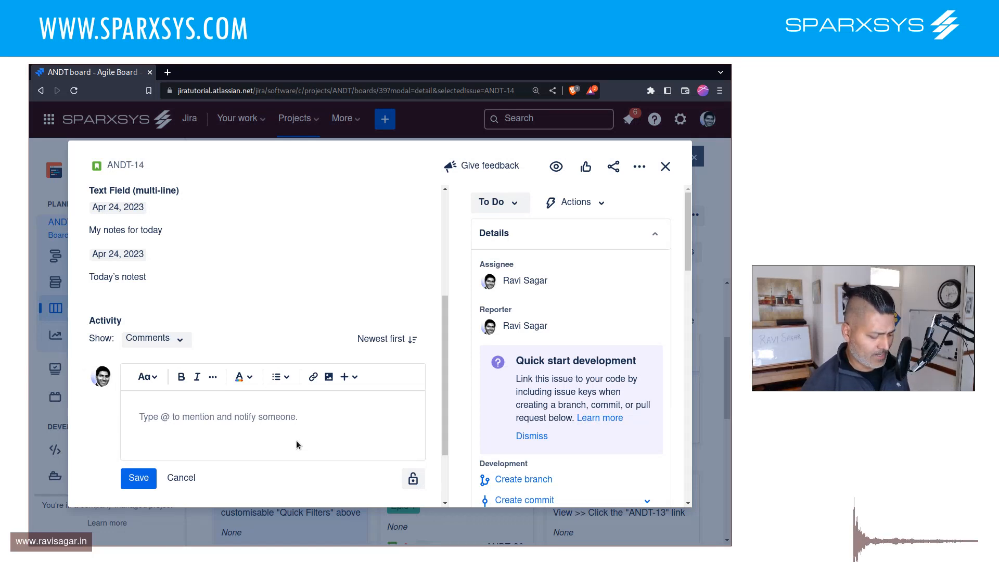
{"action": "left_click", "coordinate": [168, 417]}
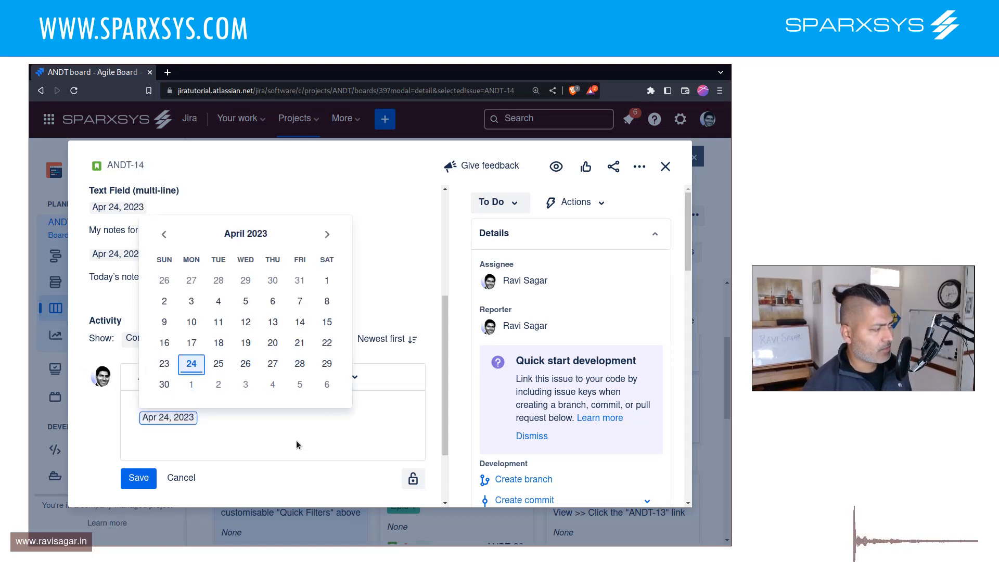
{"action": "type", "text": "This is what we discussed t"}
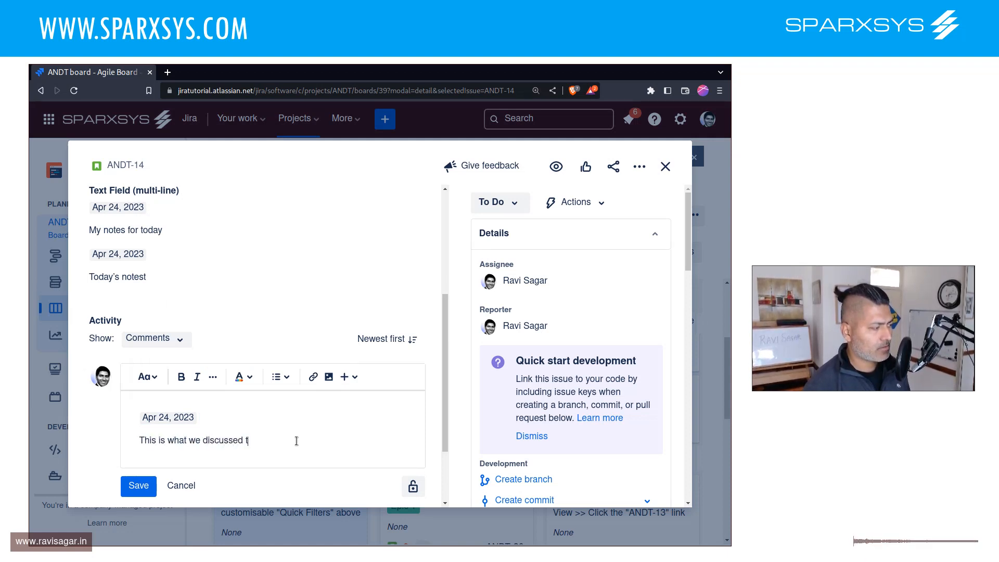
{"action": "type", "text": "oday"}
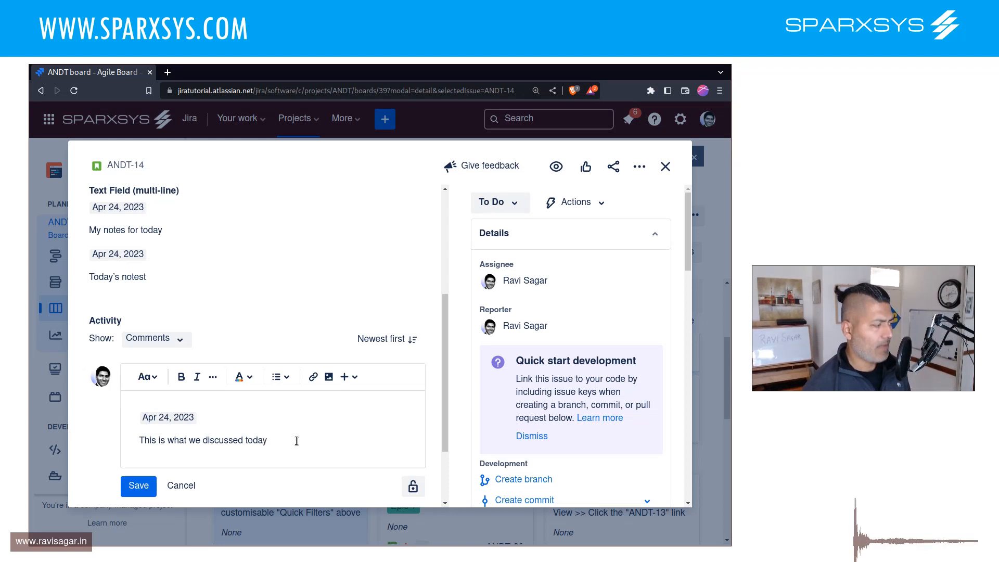
{"action": "left_click", "coordinate": [138, 486]}
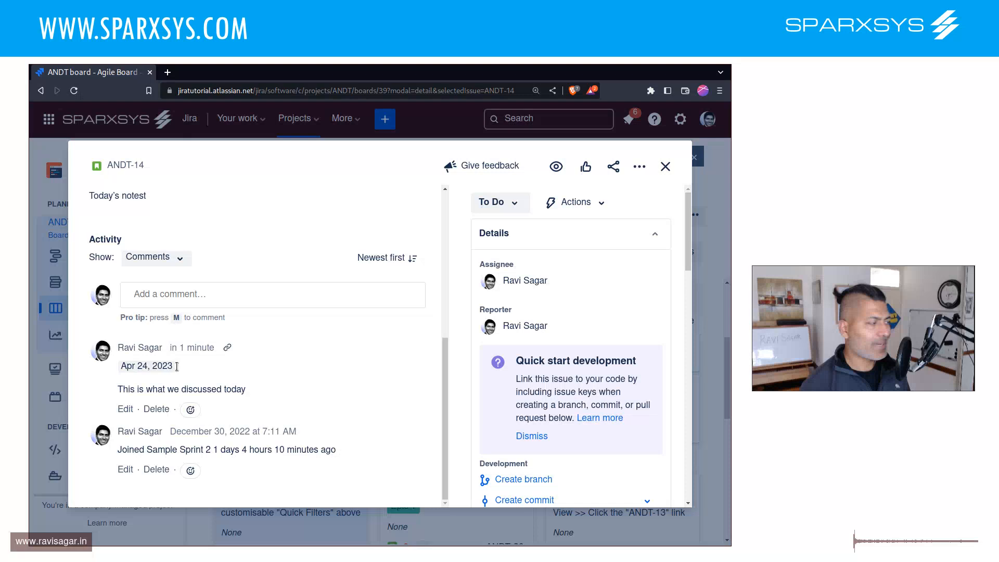
Step: Post a second comment 'Today we discussed this thing.' on ANDT-14
{"action": "left_click", "coordinate": [255, 294]}
{"action": "type", "text": "Today we"}
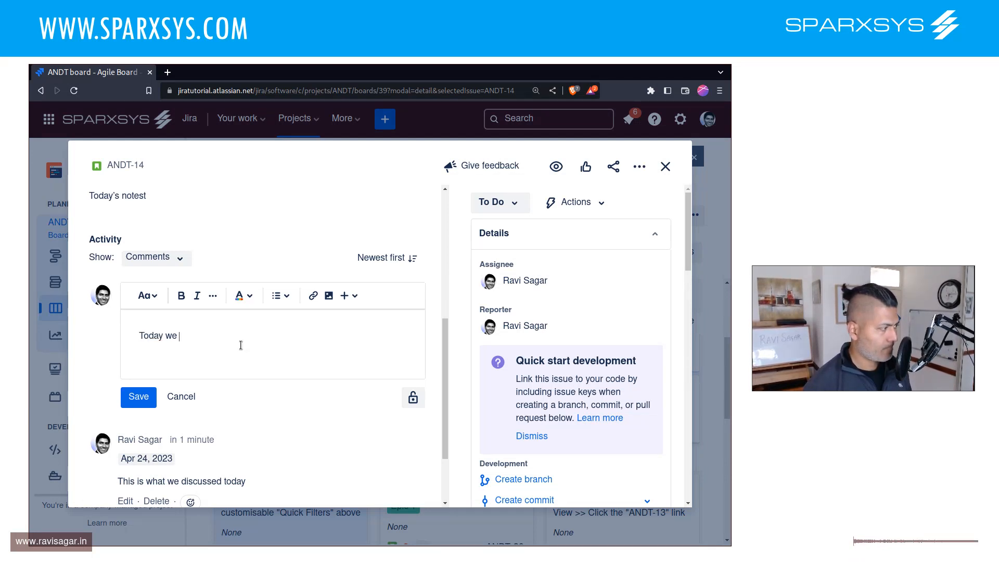
{"action": "type", "text": "discussed this thing."}
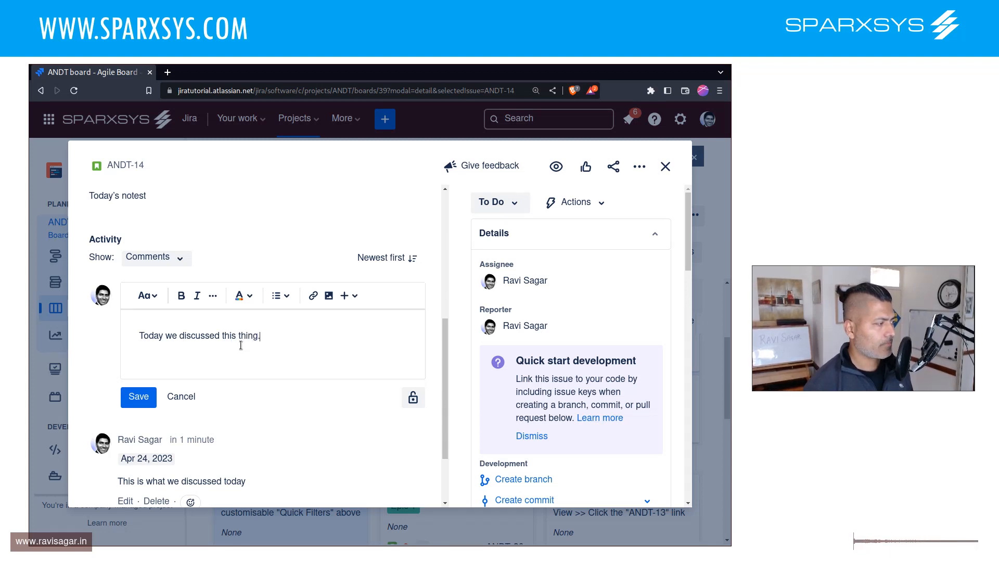
{"action": "left_click", "coordinate": [137, 397]}
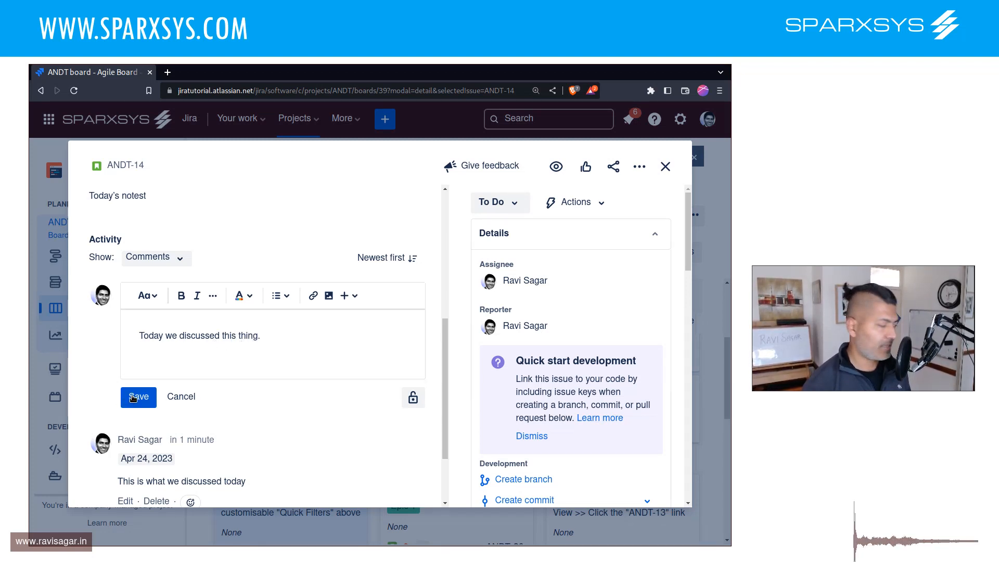
{"action": "left_click", "coordinate": [138, 397]}
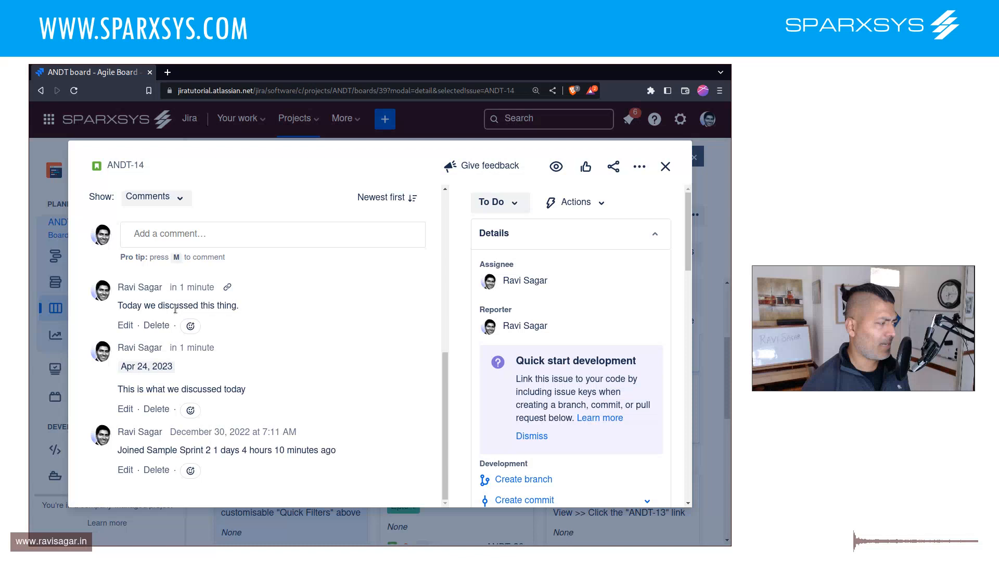
{"action": "mouse_move", "coordinate": [192, 288]}
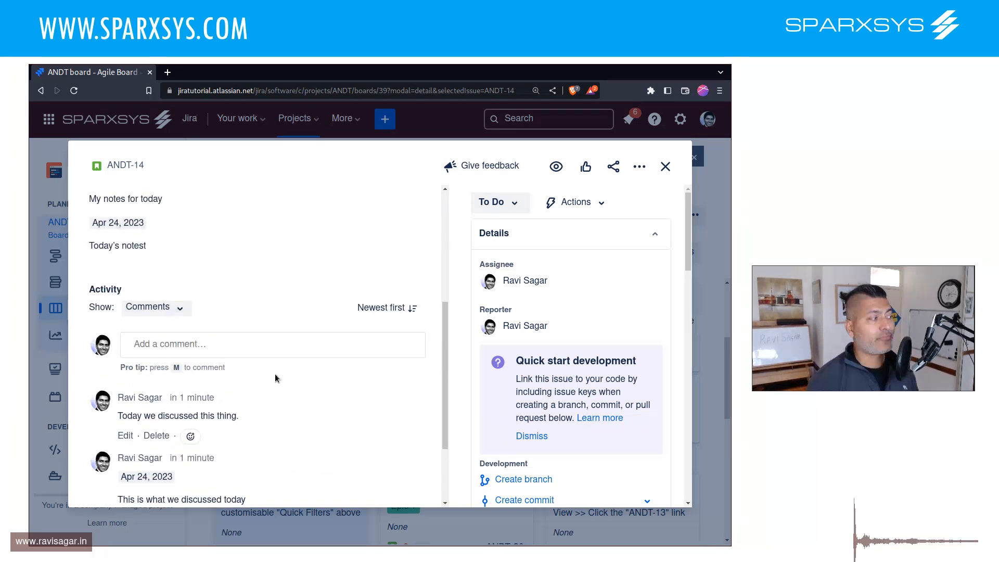
Step: Write the note 'Next action: To approve the budget by' with an inline date in the multi-line field
{"action": "scroll", "scroll_direction": "down", "scroll_amount": 3}
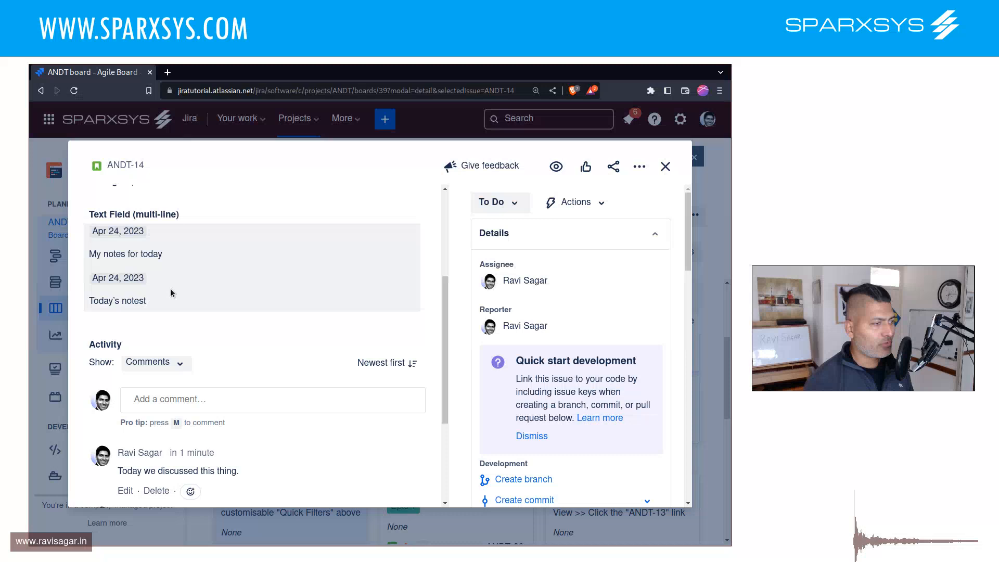
{"action": "mouse_move", "coordinate": [185, 297]}
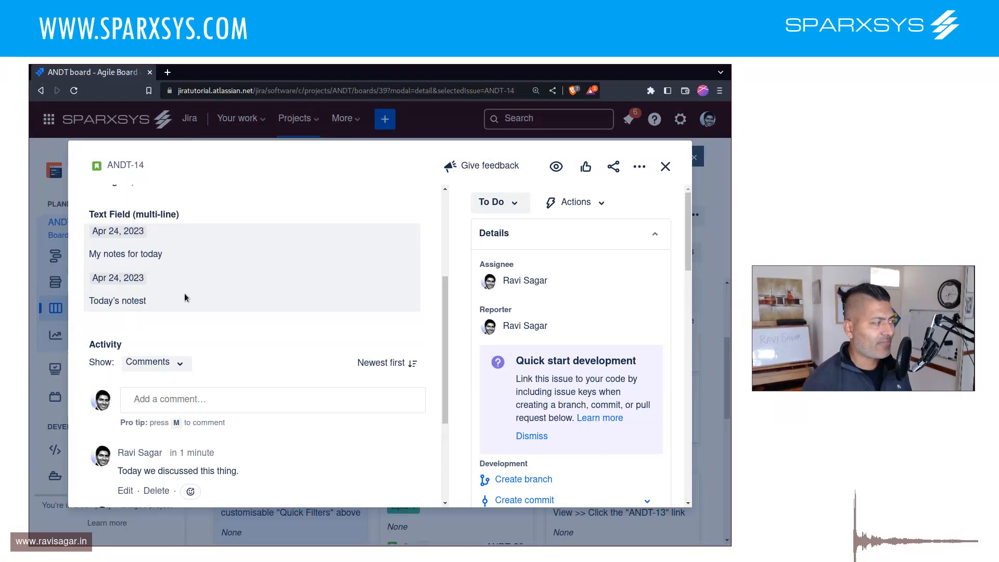
{"action": "left_click", "coordinate": [191, 301]}
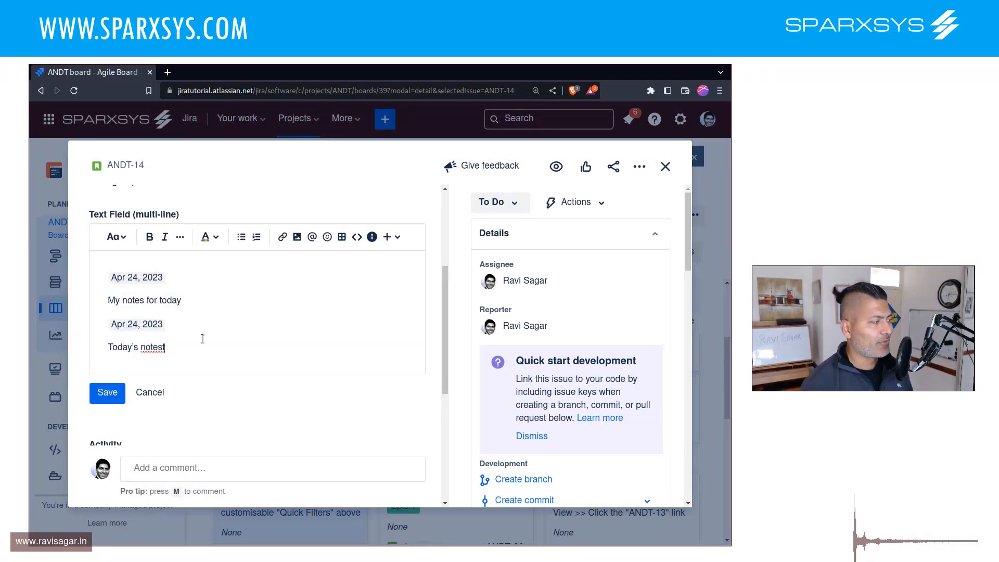
{"action": "mouse_move", "coordinate": [214, 274]}
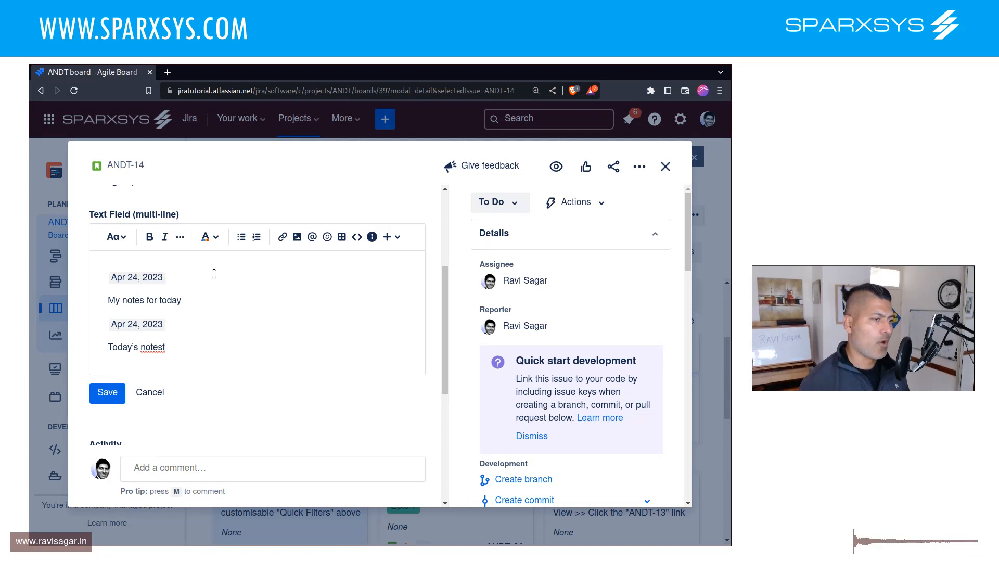
{"action": "key", "text": "Enter"}
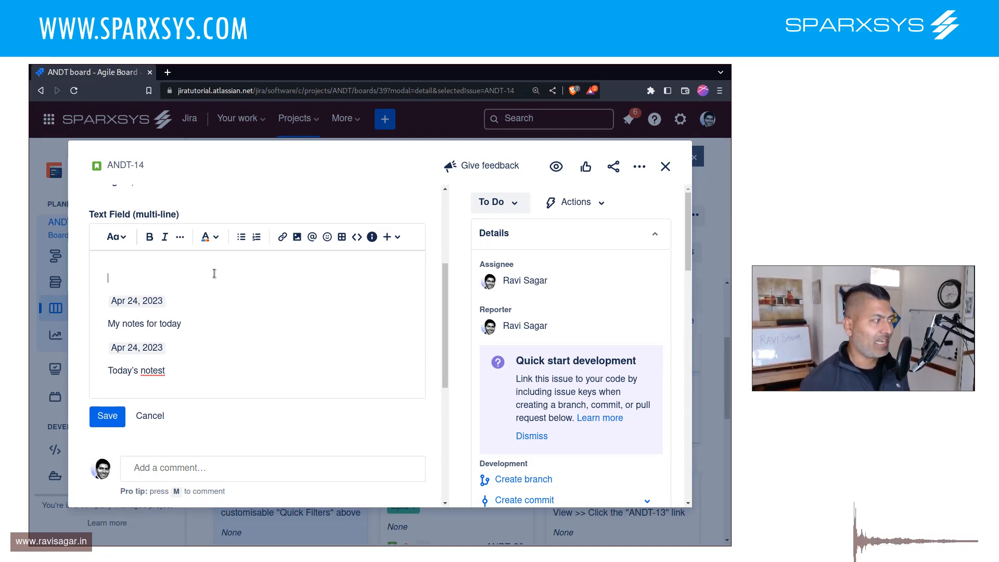
{"action": "type", "text": "//"}
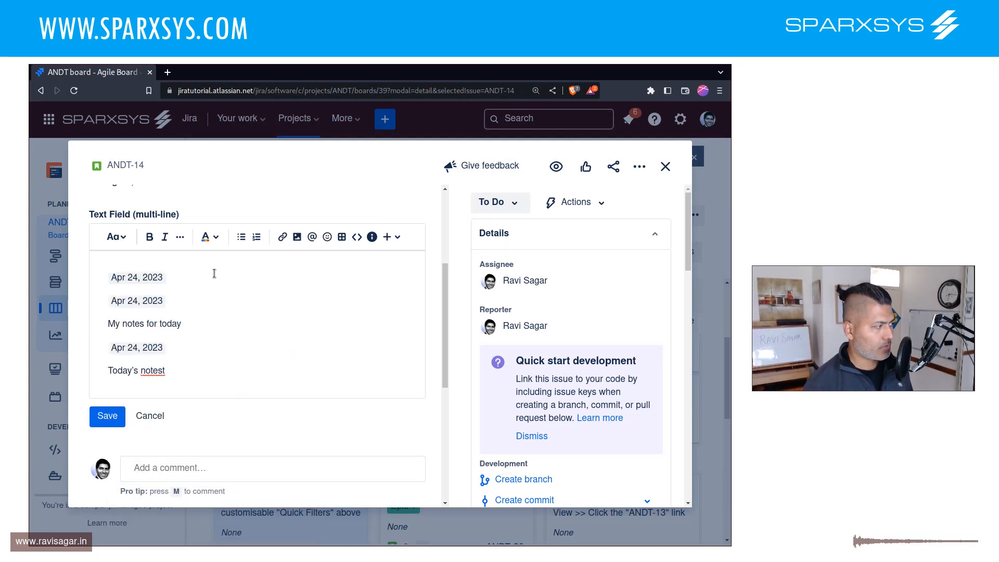
{"action": "type", "text": "We dis"}
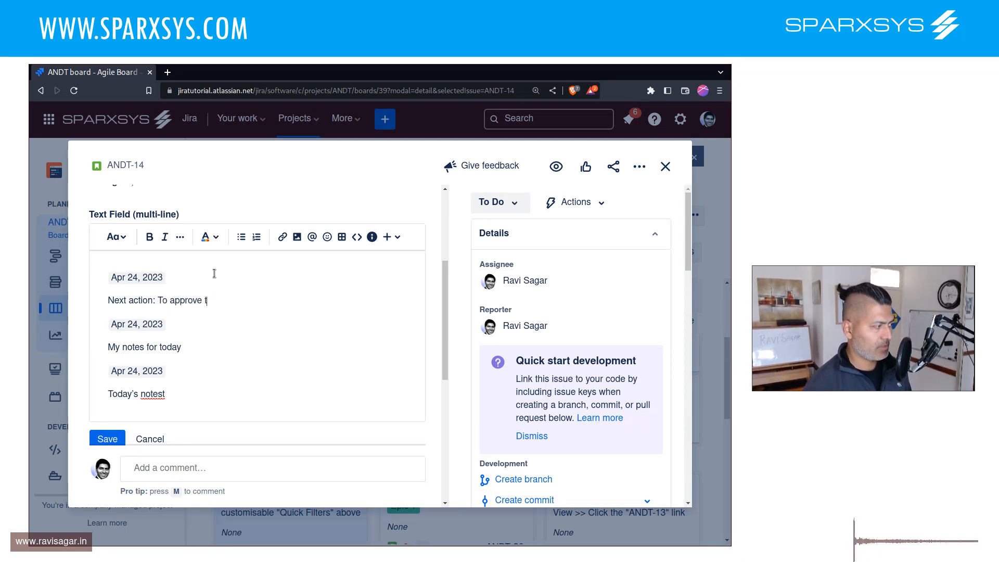
{"action": "type", "text": "he budget by Apr 24, 2023"}
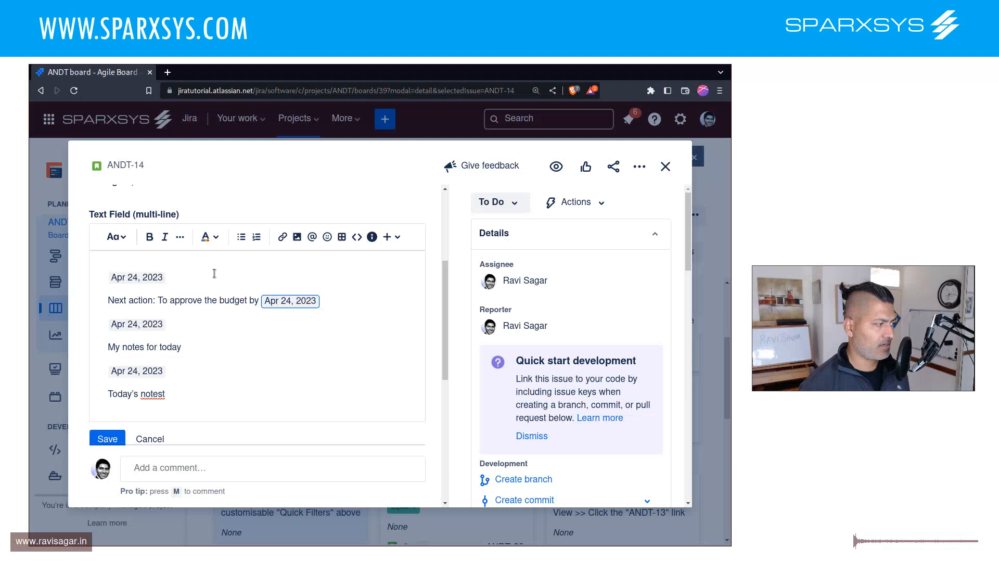
Step: Set the approval date to Apr 26, 2023, make the next-action line bold and save the field
{"action": "left_click", "coordinate": [289, 301]}
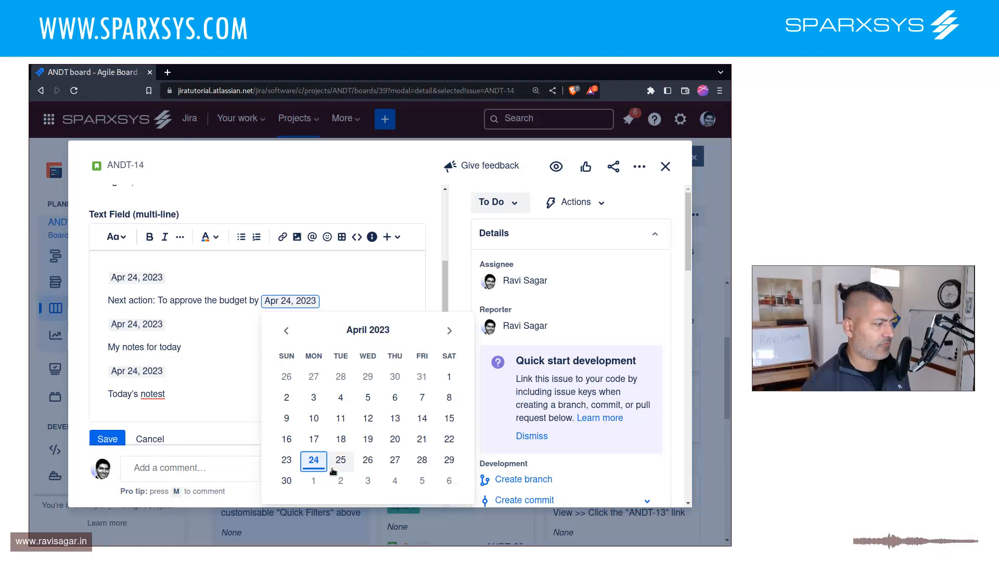
{"action": "left_click", "coordinate": [367, 460]}
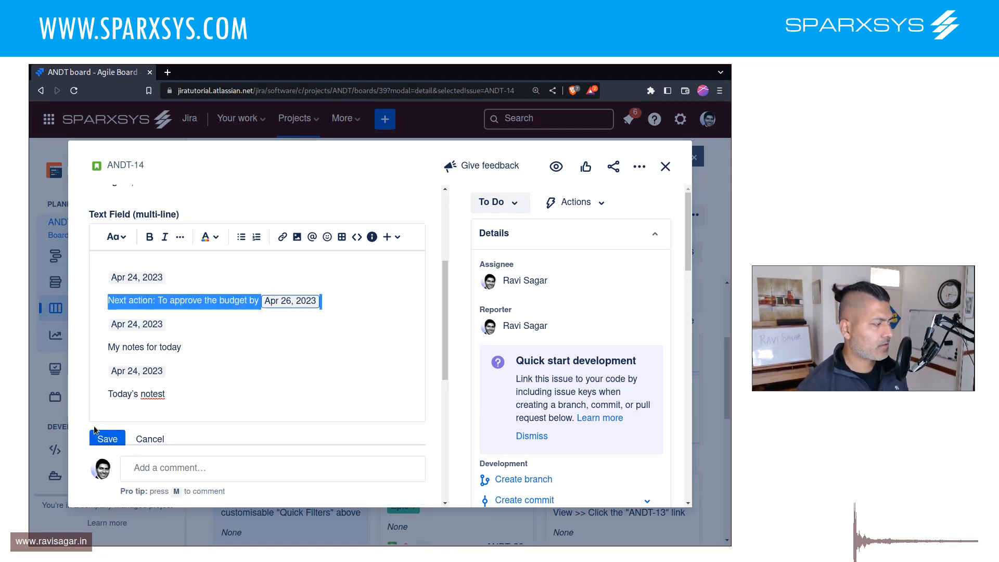
{"action": "left_click", "coordinate": [107, 438]}
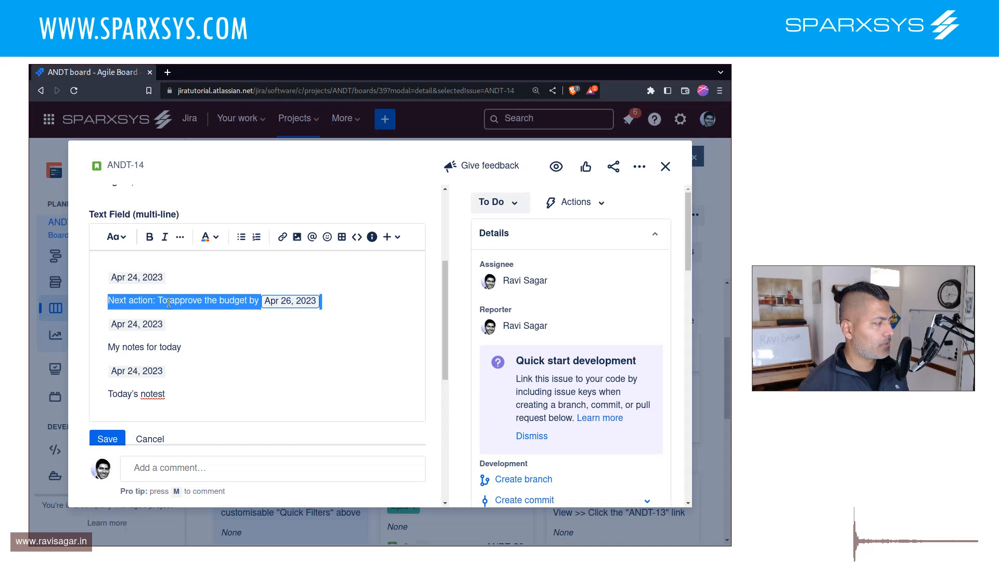
{"action": "left_click", "coordinate": [149, 236]}
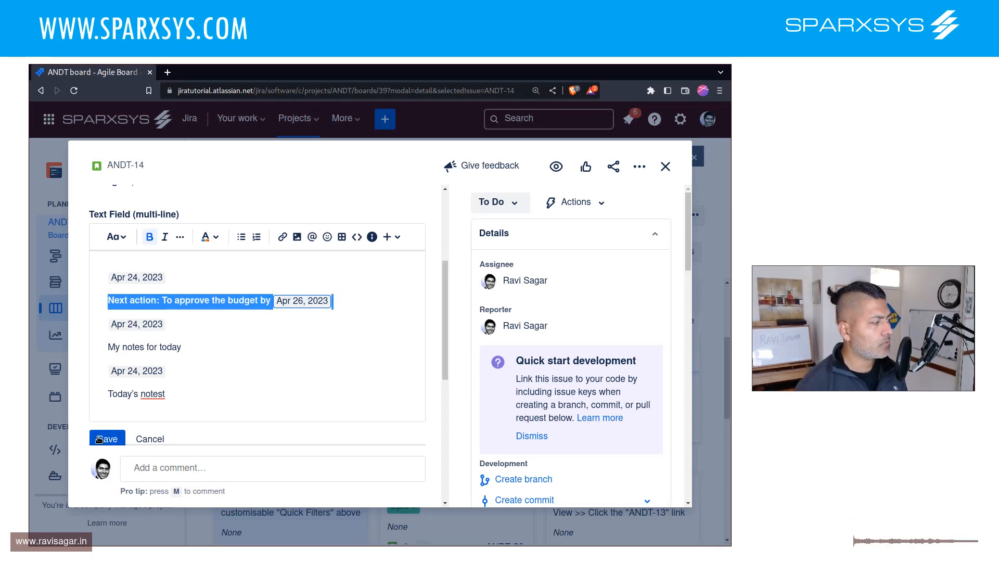
{"action": "left_click", "coordinate": [107, 439]}
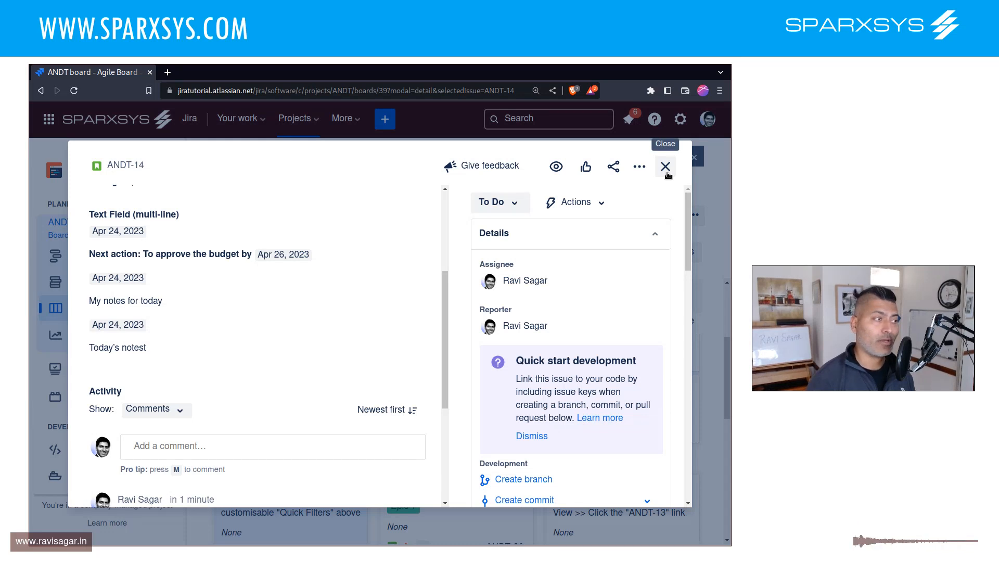
Step: Close ANDT-14 and go to the ANDT board's settings from its ••• menu
{"action": "left_click", "coordinate": [665, 166]}
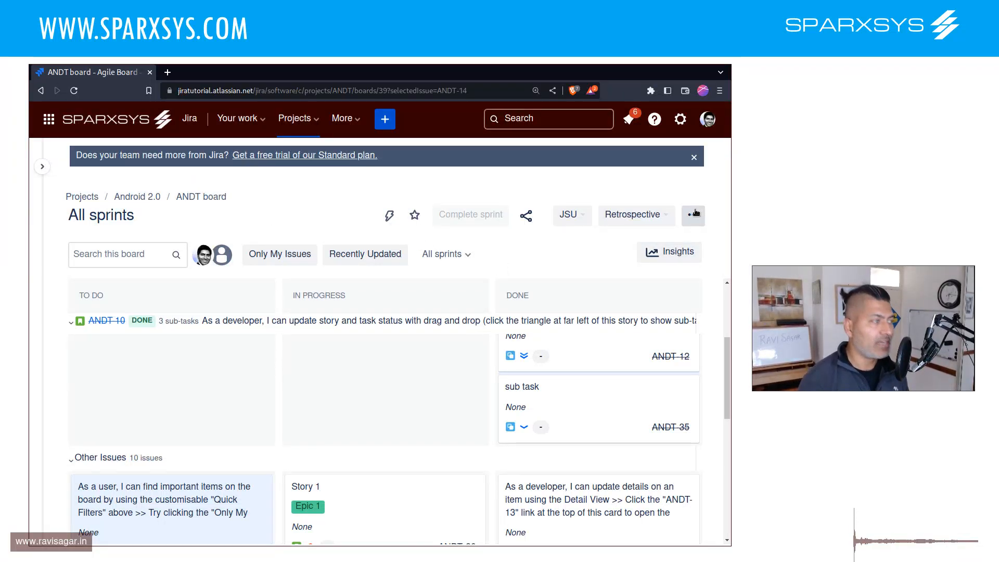
{"action": "left_click", "coordinate": [693, 215]}
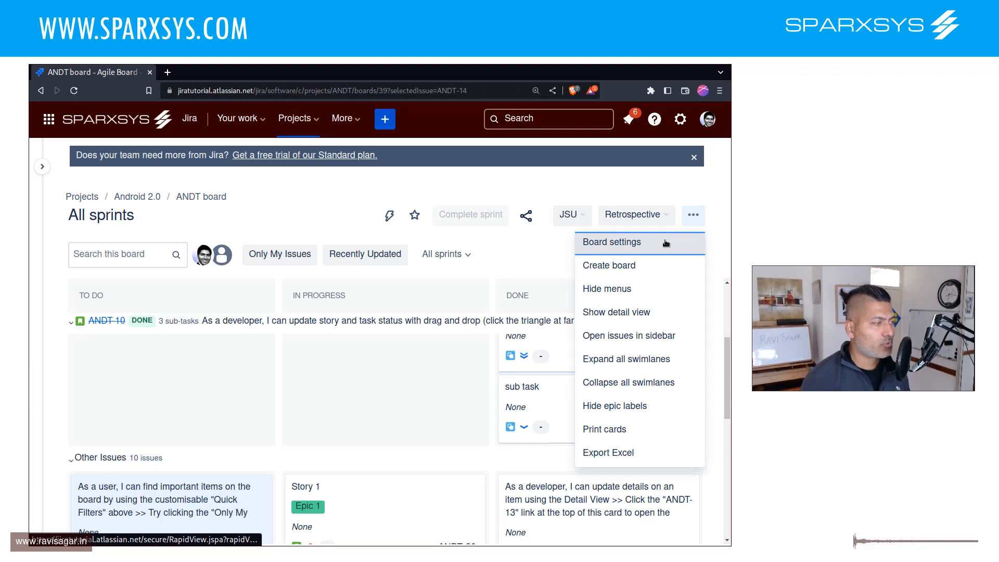
{"action": "left_click", "coordinate": [611, 242]}
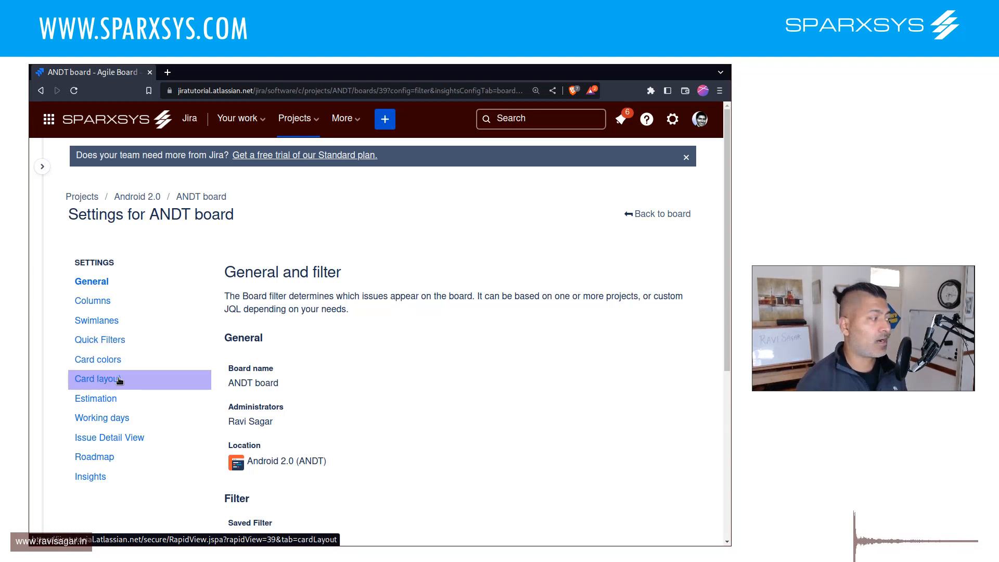
Step: Add Text Field (multi-line) to the Active sprints card layout and return to the board
{"action": "left_click", "coordinate": [97, 379]}
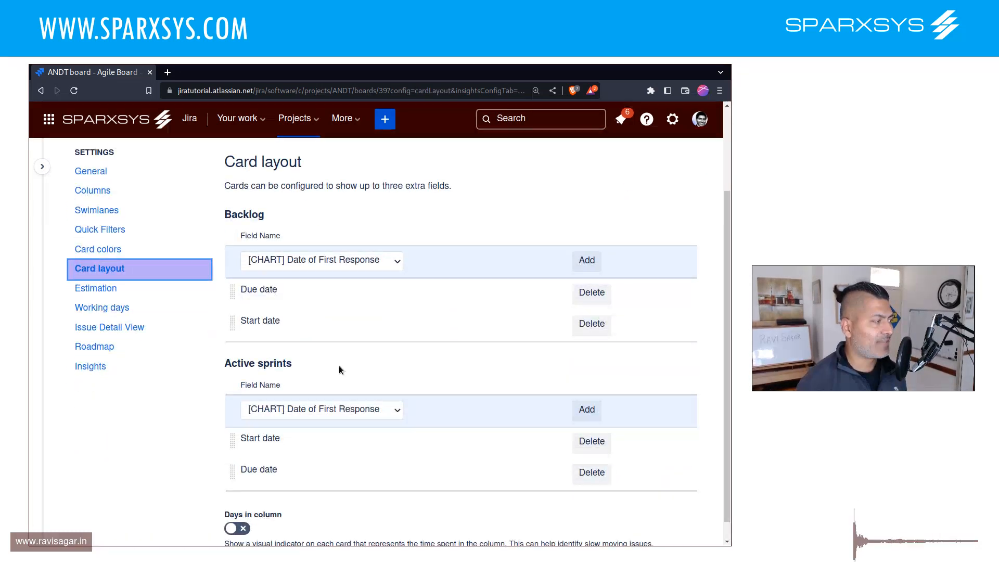
{"action": "scroll", "scroll_direction": "down", "scroll_amount": 3}
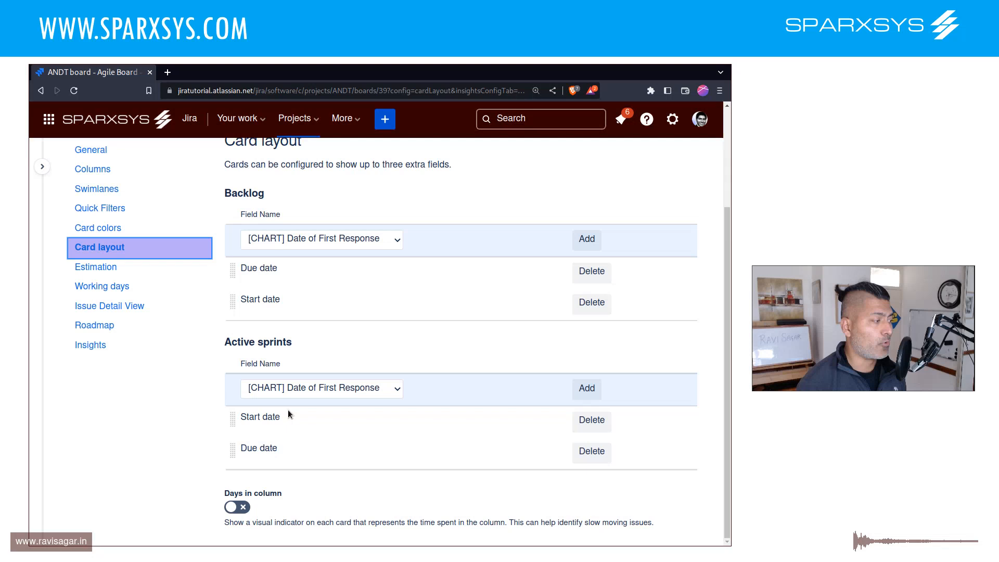
{"action": "left_click", "coordinate": [322, 389]}
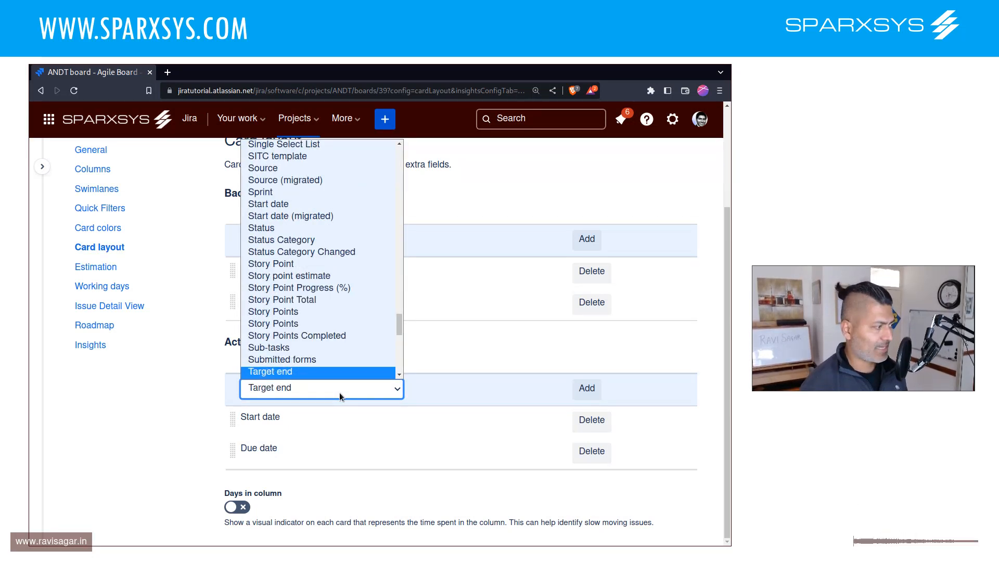
{"action": "scroll", "scroll_direction": "down", "scroll_amount": 3}
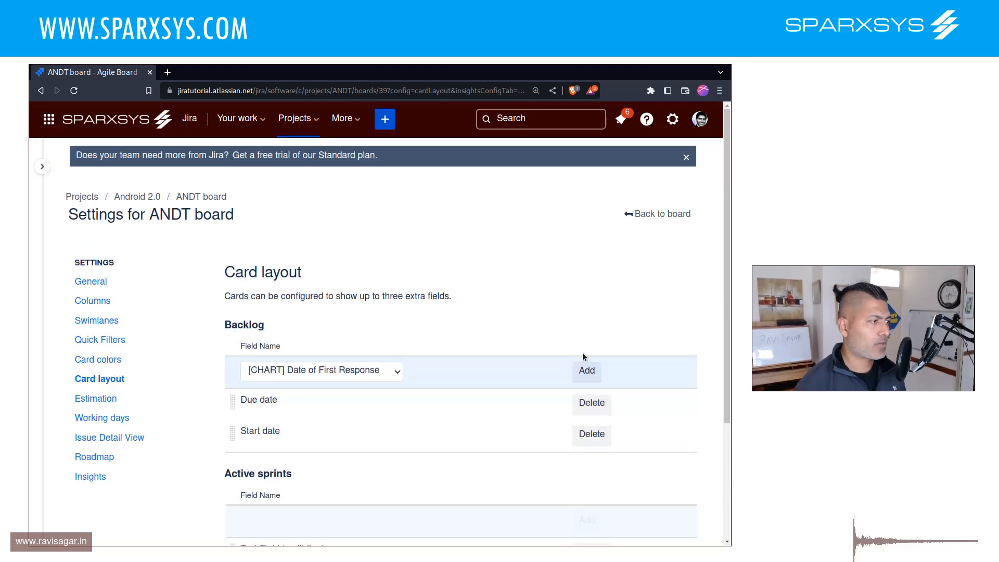
{"action": "left_click", "coordinate": [657, 213]}
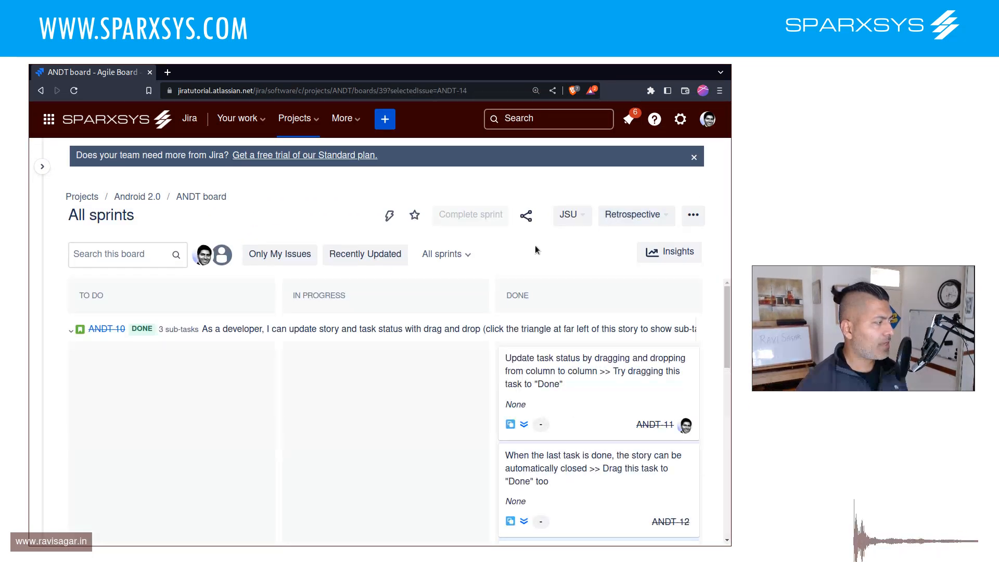